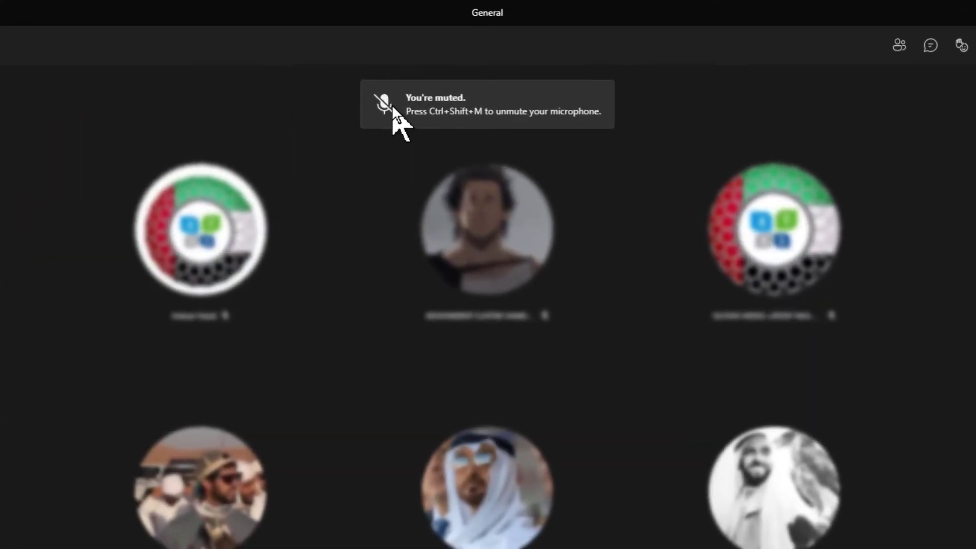
{"action": "mouse_move", "coordinate": [460, 116]}
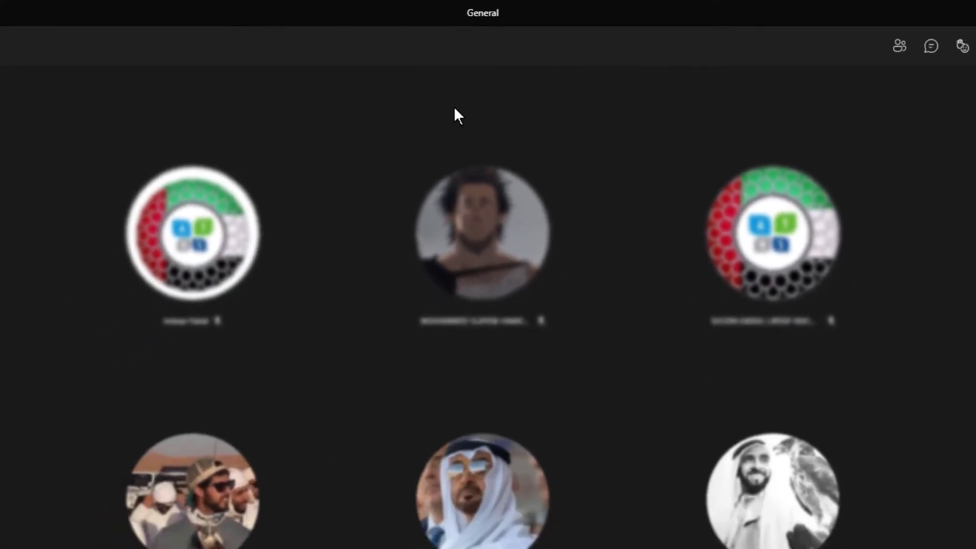